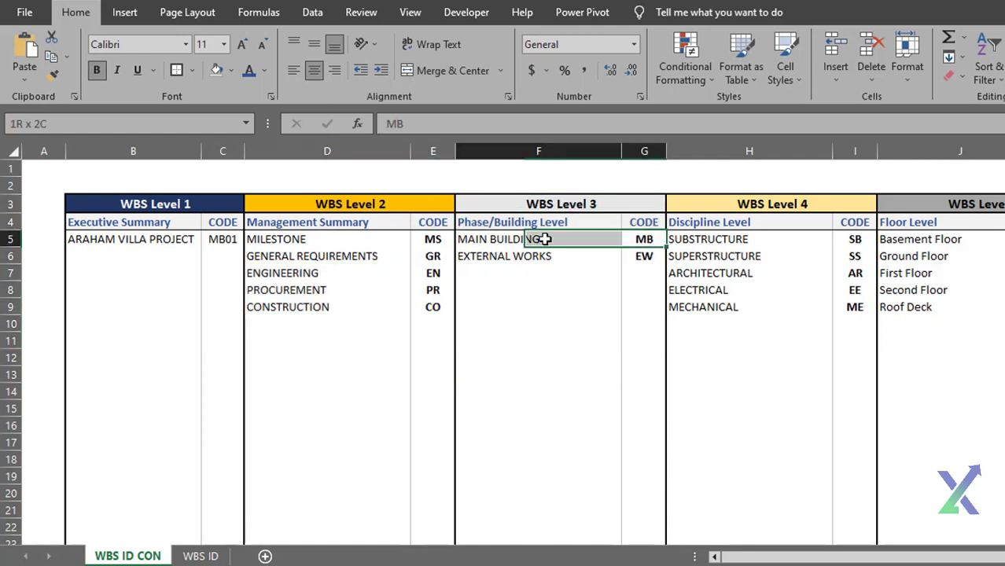
Review the EXTERNAL WORKS, SUBSTRUCTURE, Basement Floor and Ground Floor entries with their codes
{"action": "left_click", "coordinate": [528, 255]}
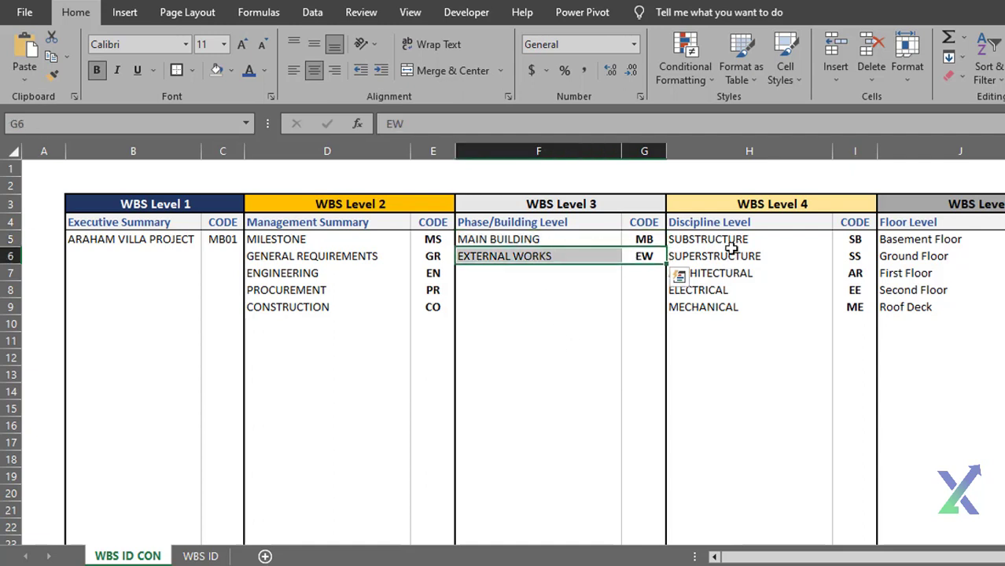
{"action": "left_click", "coordinate": [852, 239]}
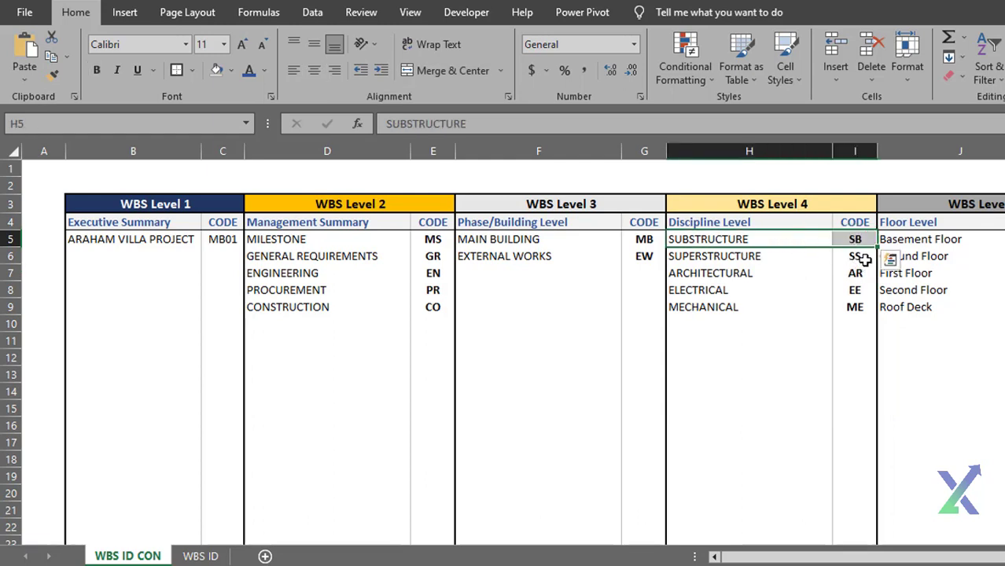
{"action": "left_click", "coordinate": [849, 255]}
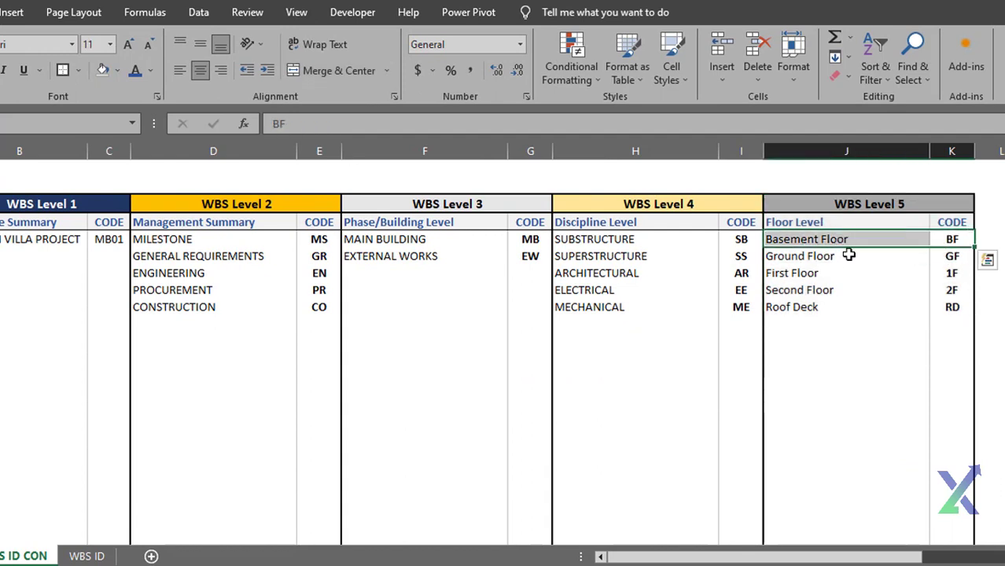
{"action": "left_click", "coordinate": [799, 255]}
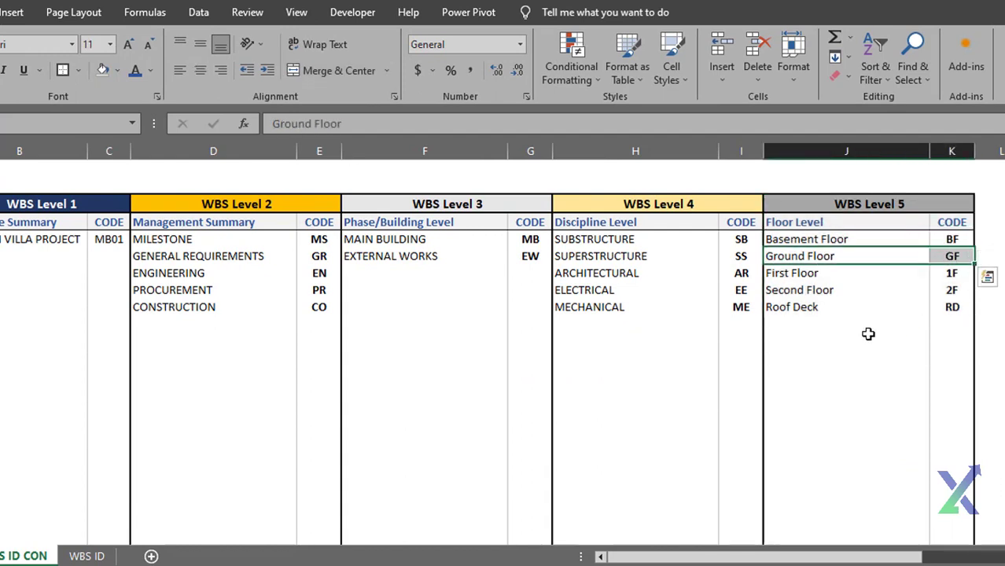
{"action": "mouse_move", "coordinate": [833, 277]}
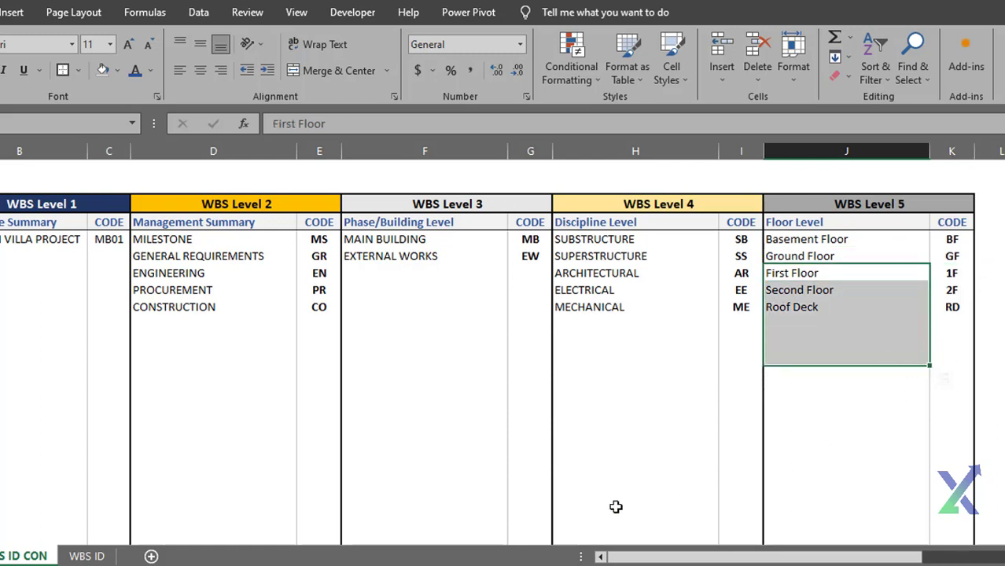
{"action": "mouse_move", "coordinate": [321, 501]}
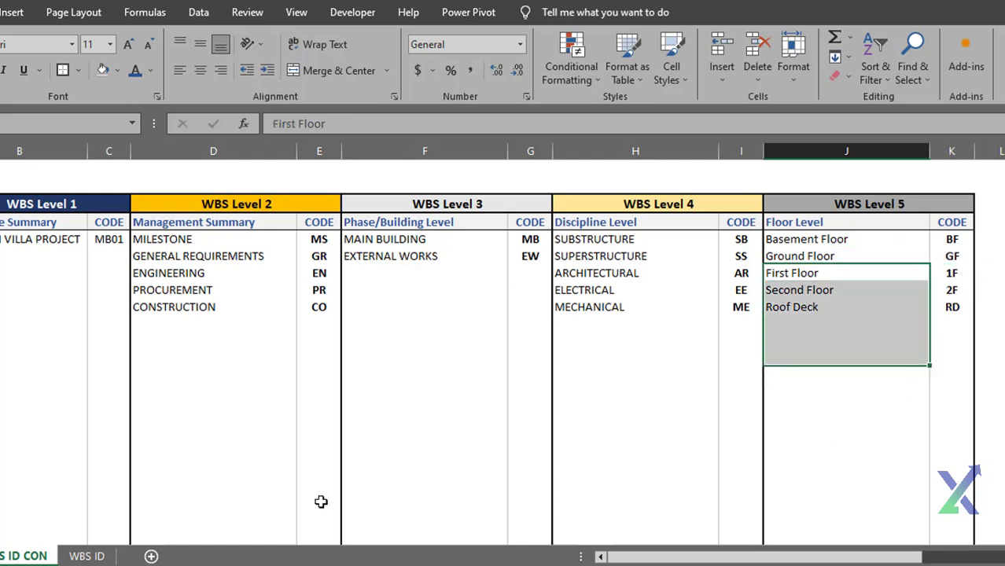
{"action": "mouse_move", "coordinate": [124, 531]}
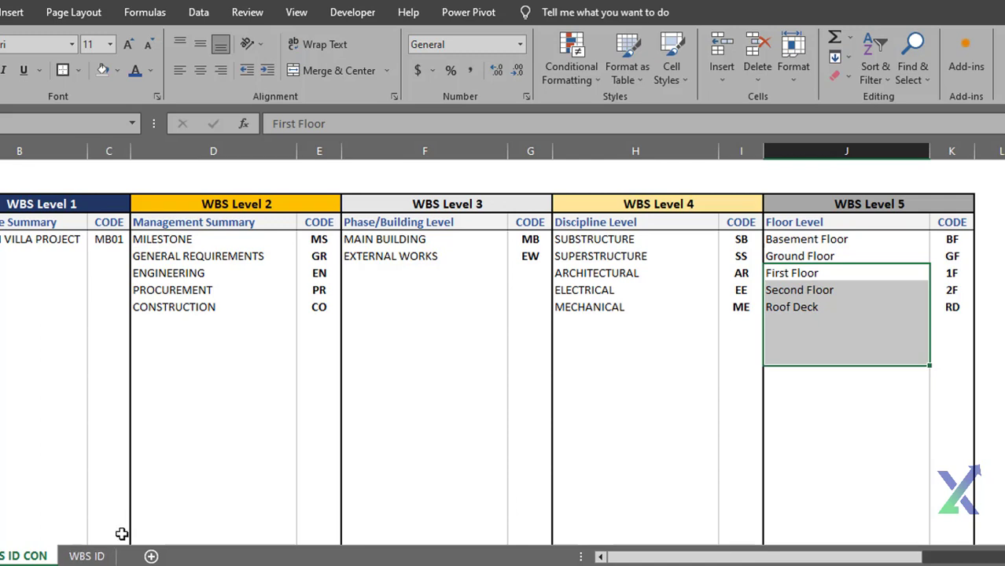
{"action": "mouse_move", "coordinate": [199, 462]}
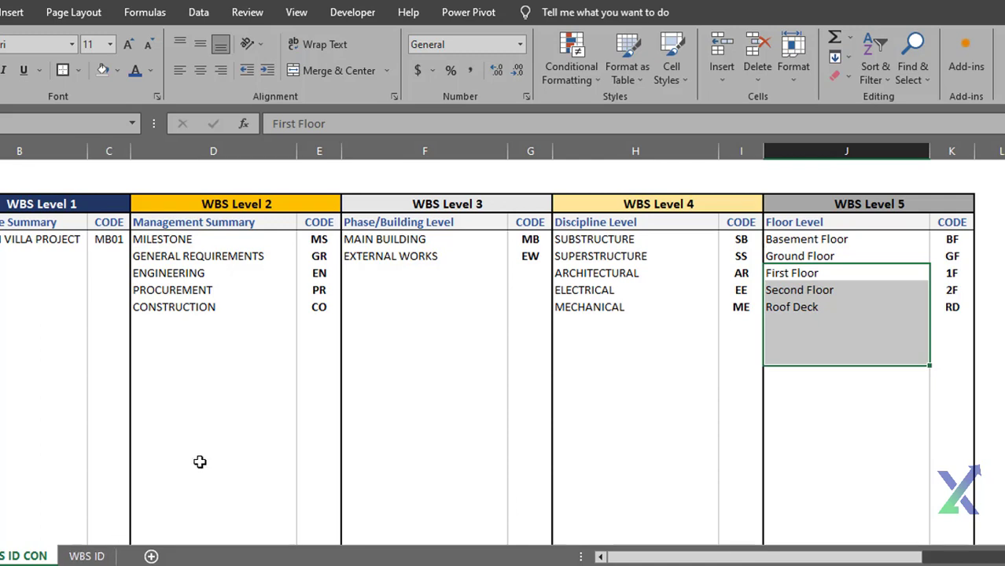
{"action": "mouse_move", "coordinate": [230, 450]}
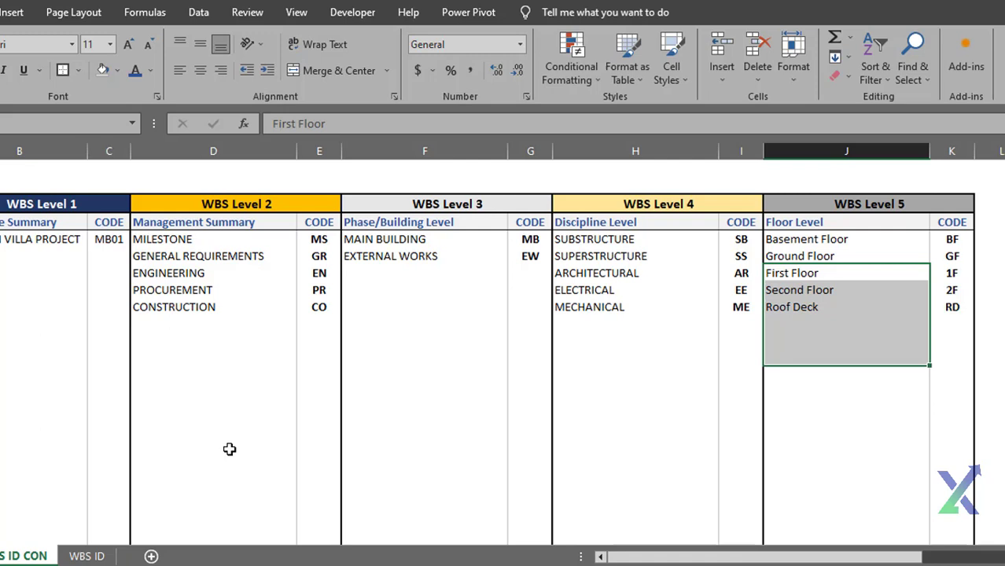
{"action": "mouse_move", "coordinate": [236, 444]}
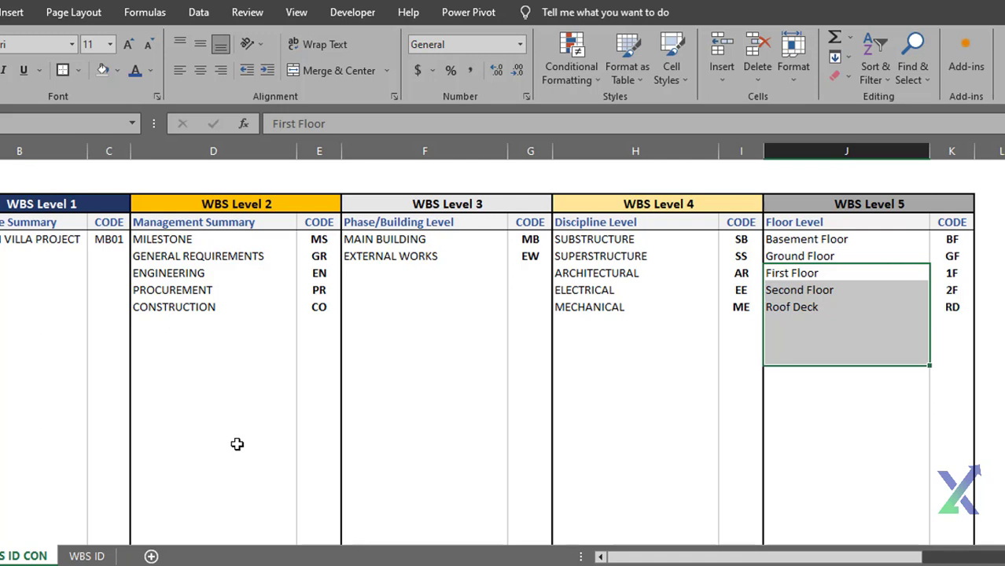
{"action": "mouse_move", "coordinate": [209, 471]}
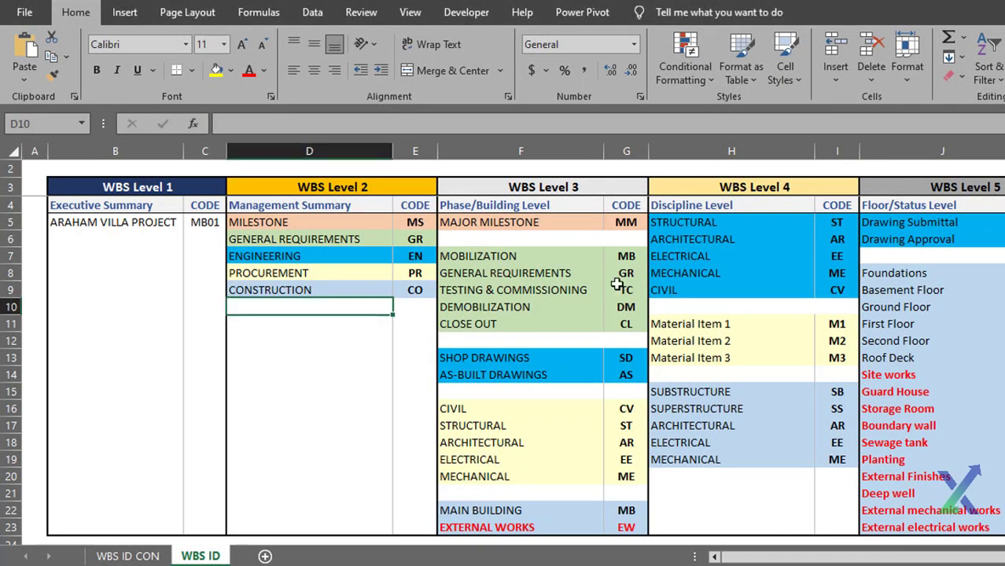
Select the MAJOR MILESTONE entry to copy after reviewing DEMOBILIZATION
{"action": "left_click", "coordinate": [520, 307]}
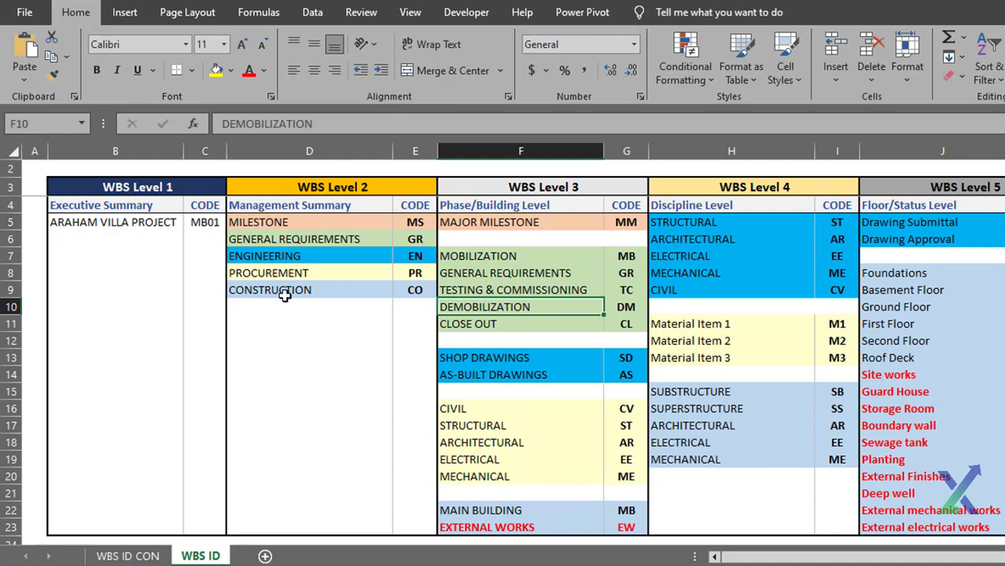
{"action": "mouse_move", "coordinate": [287, 375]}
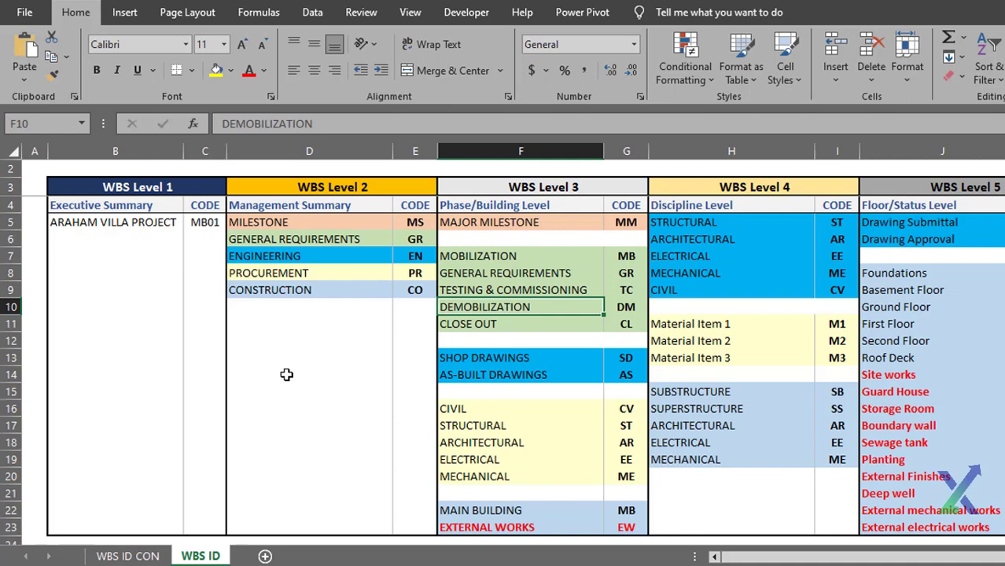
{"action": "mouse_move", "coordinate": [295, 393]}
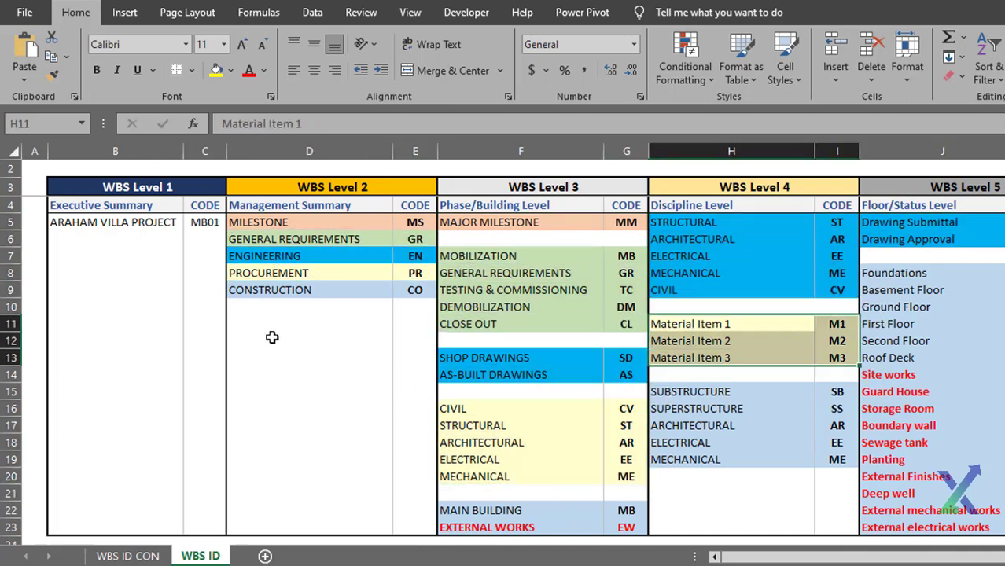
{"action": "left_click", "coordinate": [489, 255]}
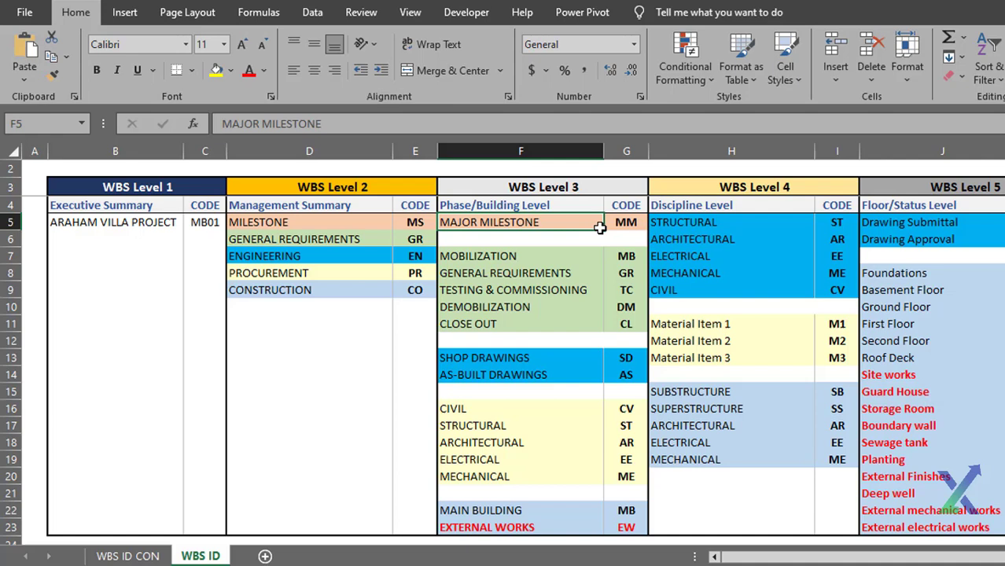
{"action": "mouse_move", "coordinate": [617, 228]}
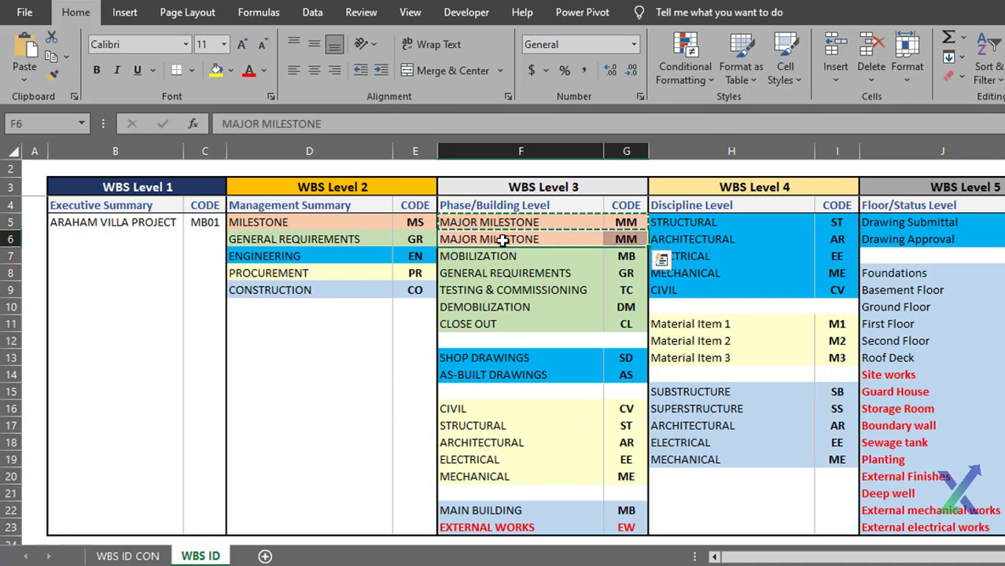
Rename the copied row 6 entry to INTERMEDIATE MILESTONE with code IM
{"action": "double_click", "coordinate": [487, 239]}
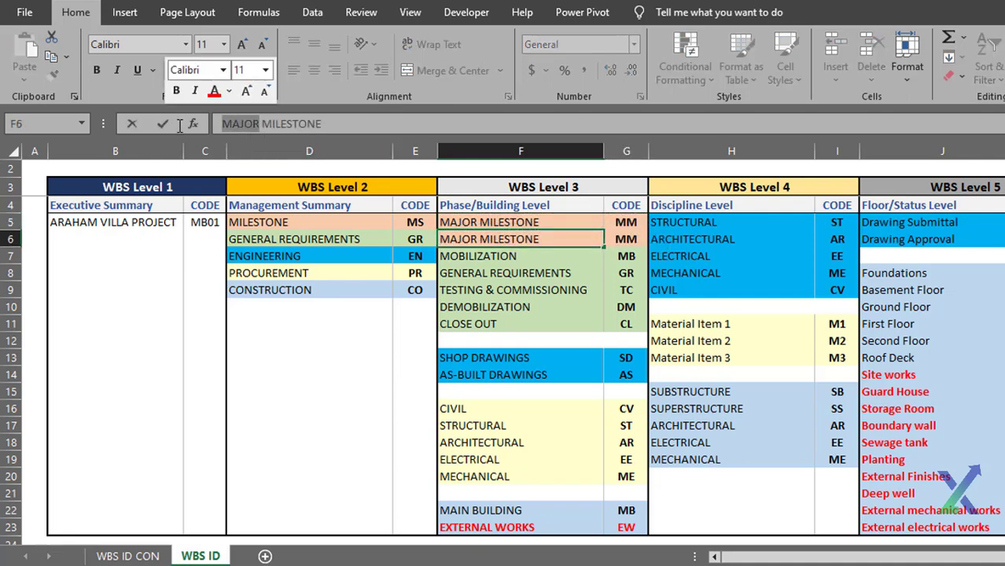
{"action": "type", "text": "INTERMEDIATE MILESTONE"}
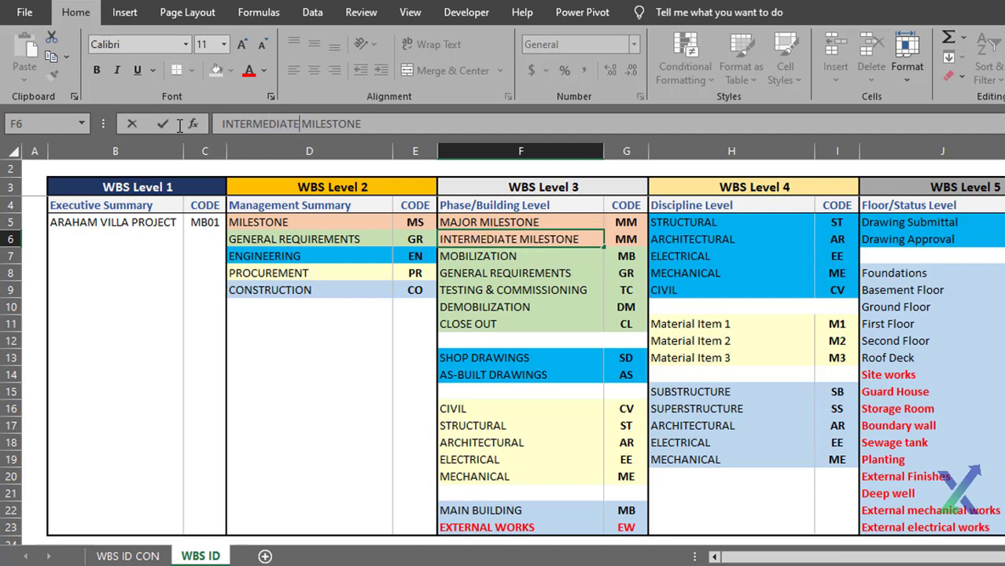
{"action": "left_click", "coordinate": [626, 239]}
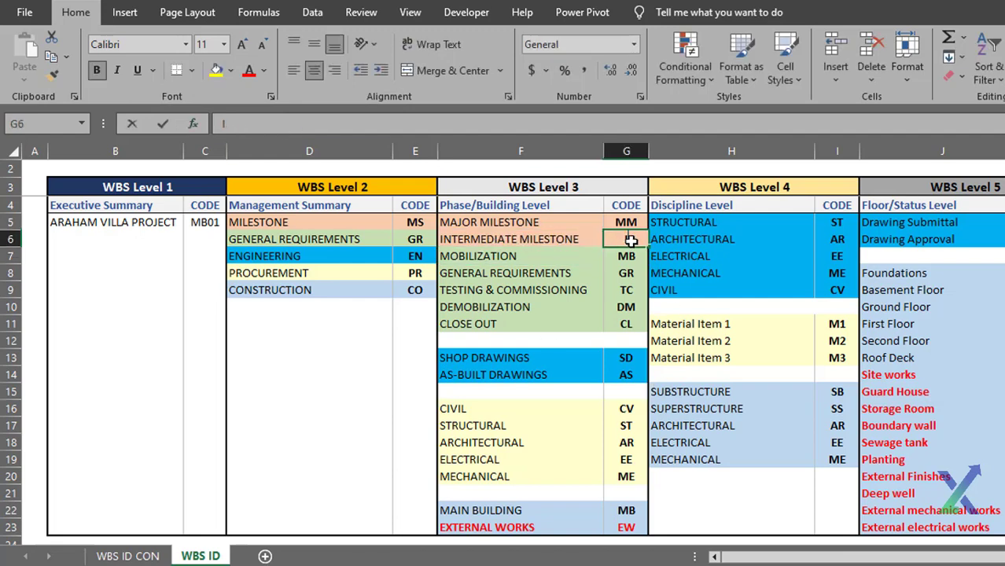
{"action": "type", "text": "IM"}
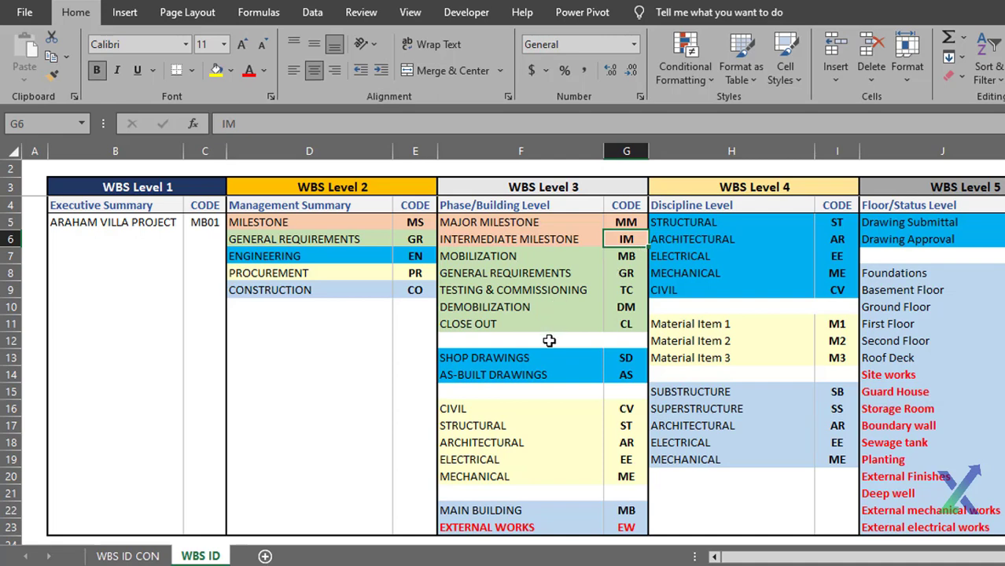
{"action": "left_click", "coordinate": [520, 340]}
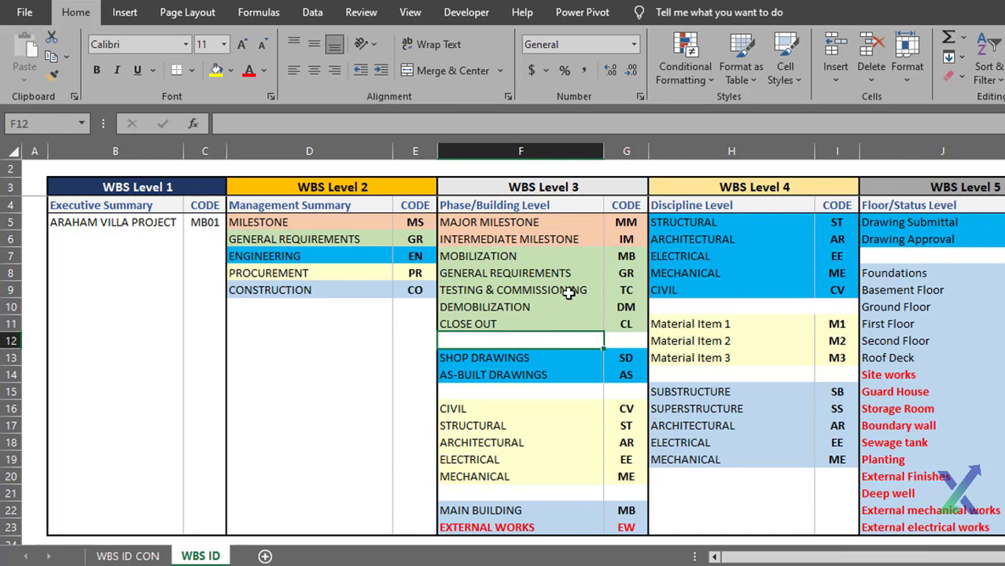
{"action": "mouse_move", "coordinate": [601, 264]}
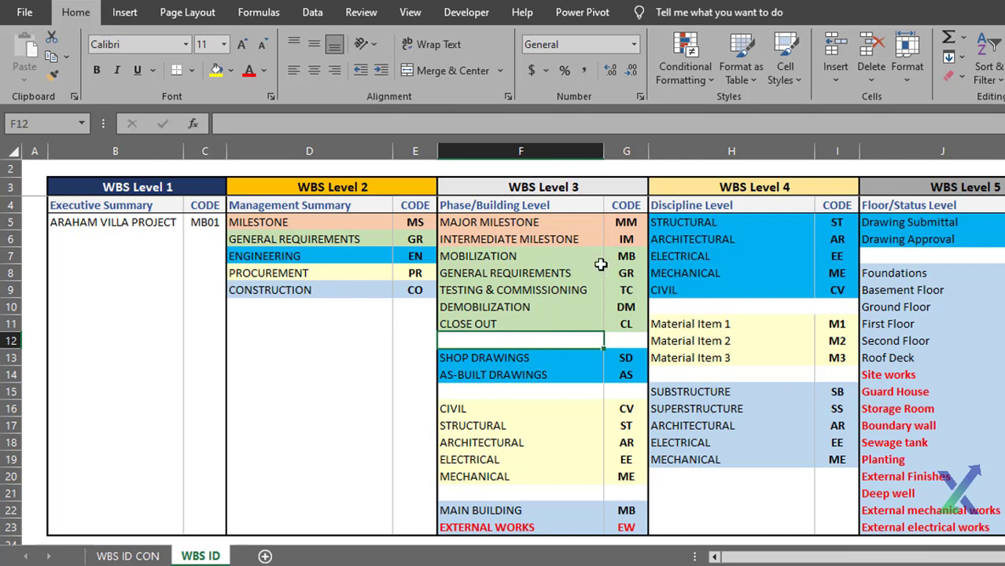
{"action": "mouse_move", "coordinate": [472, 324]}
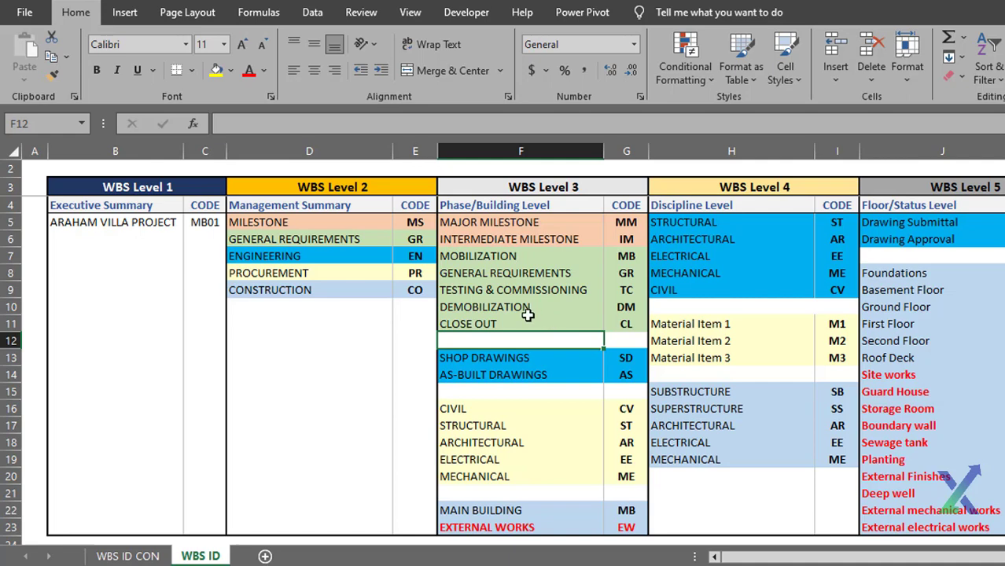
{"action": "mouse_move", "coordinate": [521, 311]}
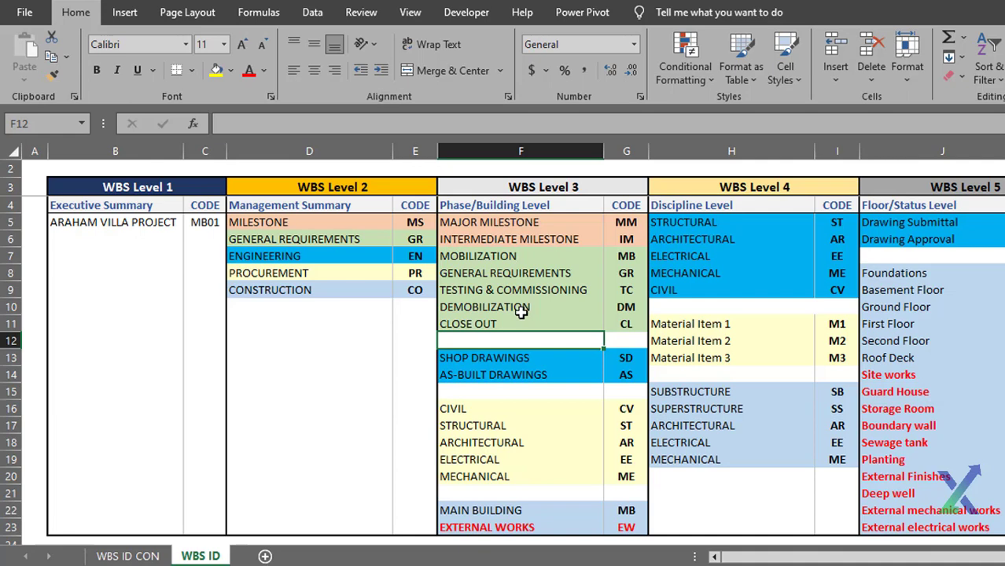
{"action": "mouse_move", "coordinate": [396, 268]}
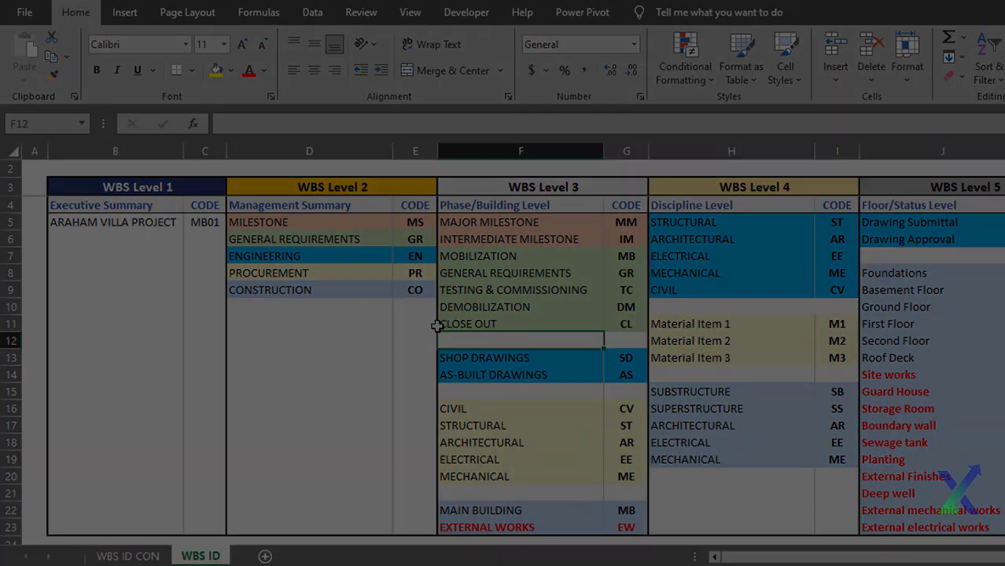
Start the Primavera P6 import wizard with Primavera PM (XER) format chosen
{"action": "left_click", "coordinate": [376, 556]}
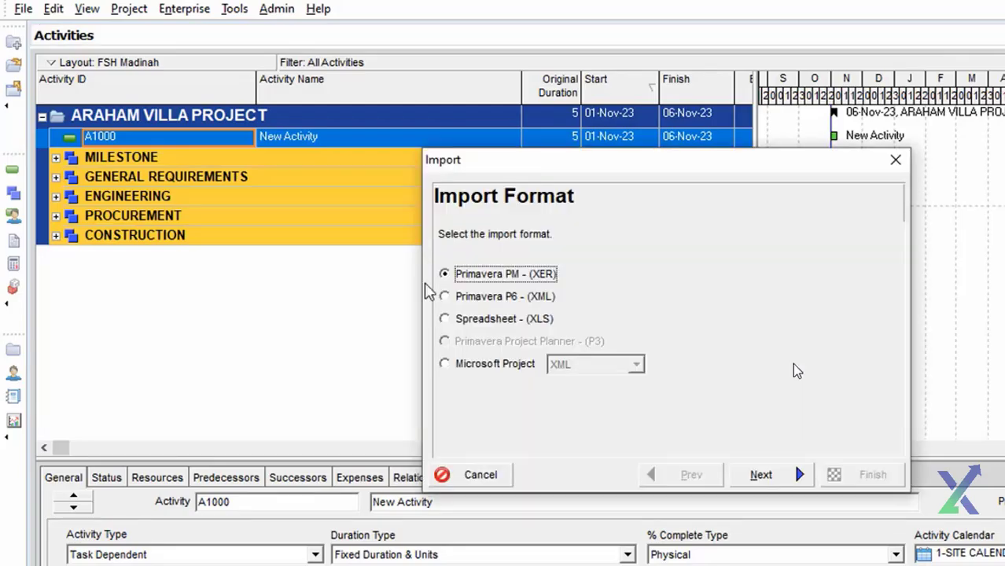
List assignable predecessors and pick the Laying of internal masonry activity
{"action": "left_click", "coordinate": [761, 475]}
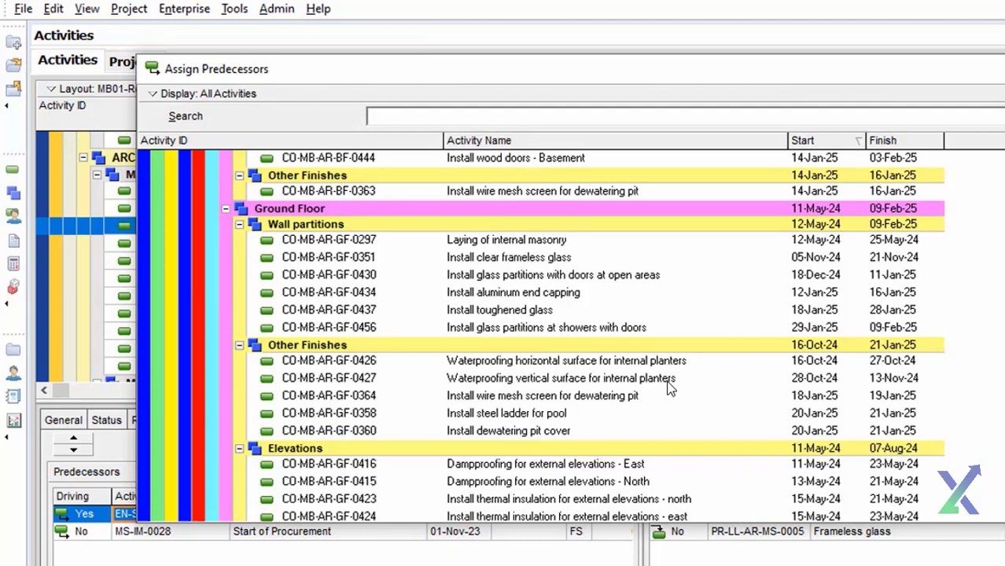
{"action": "left_click", "coordinate": [505, 239]}
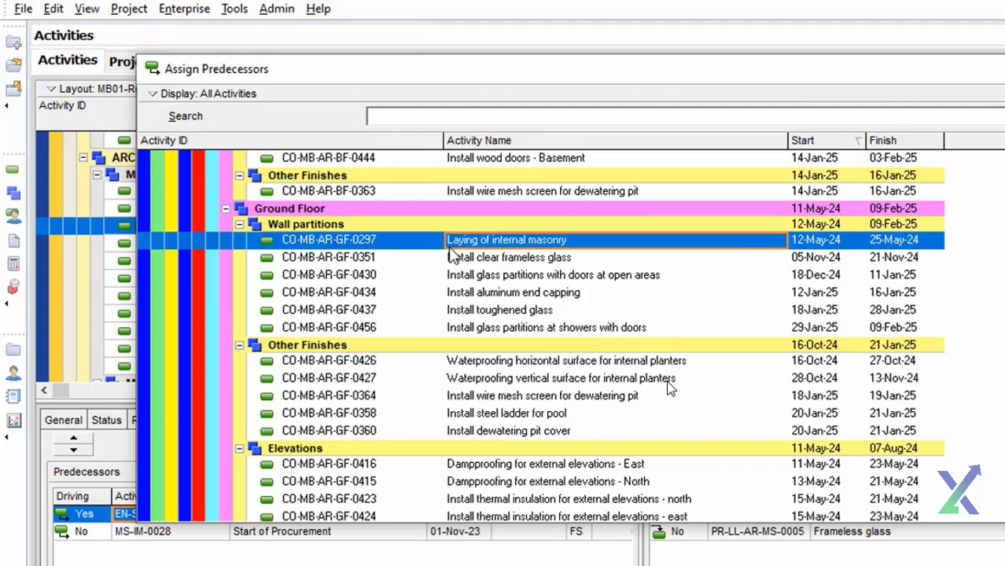